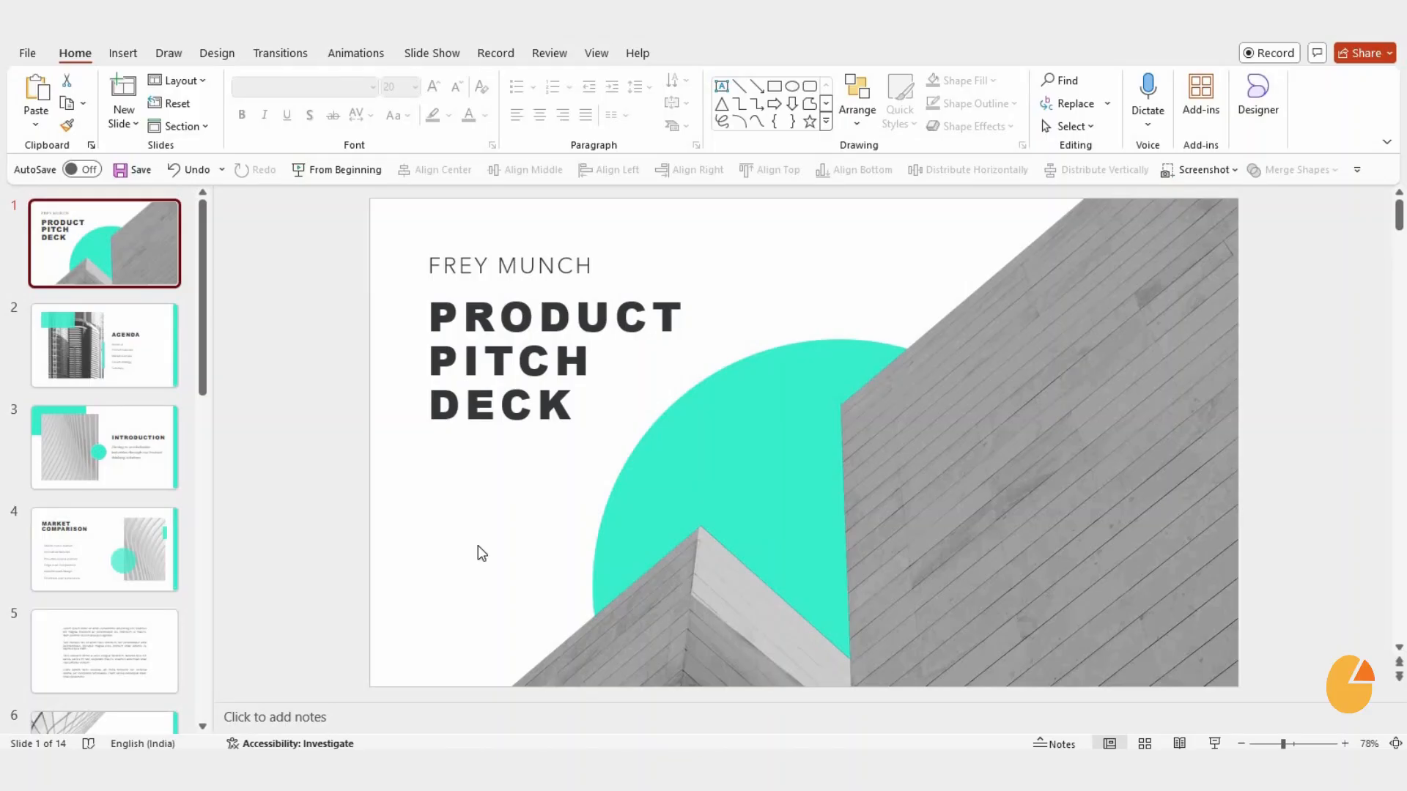
mouse_move(476, 542)
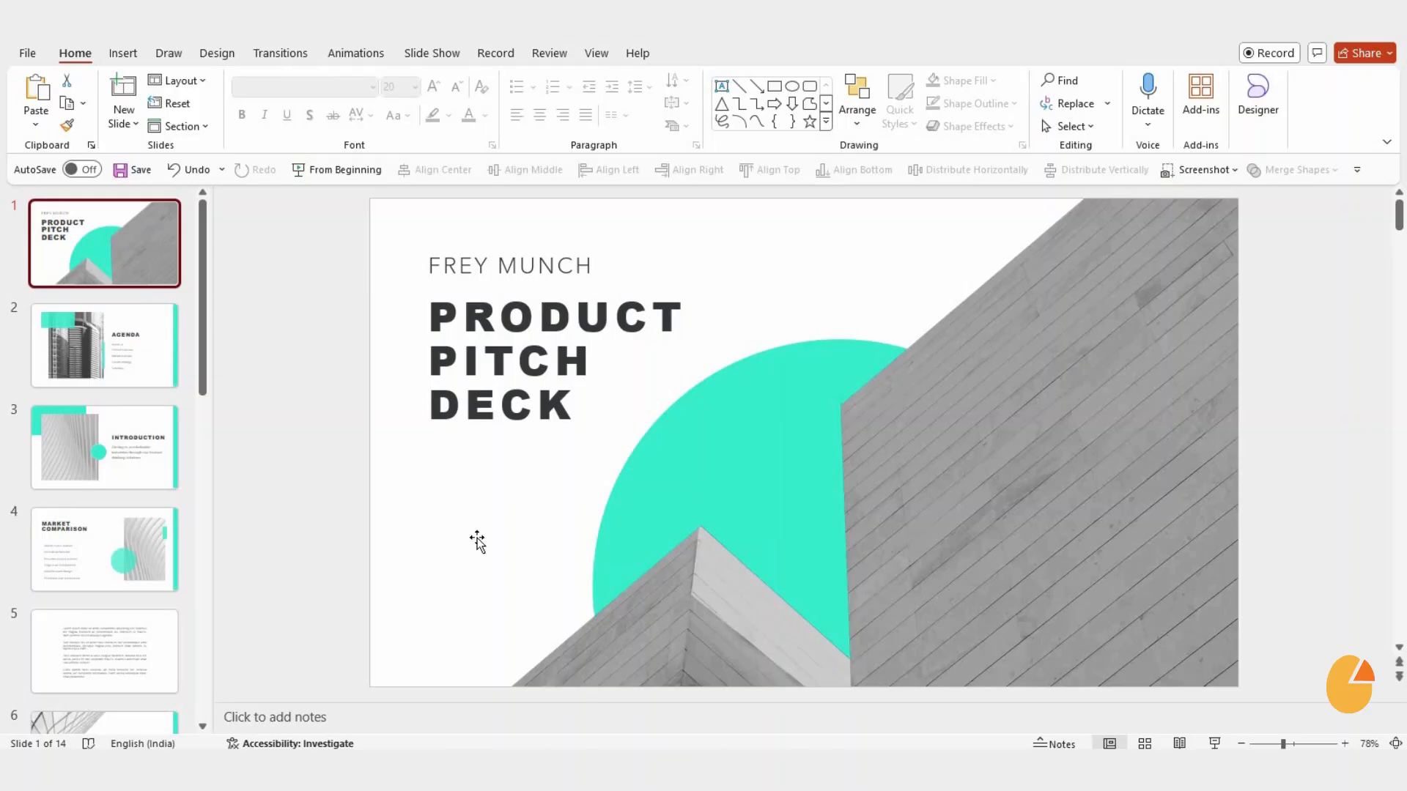
mouse_move(434, 522)
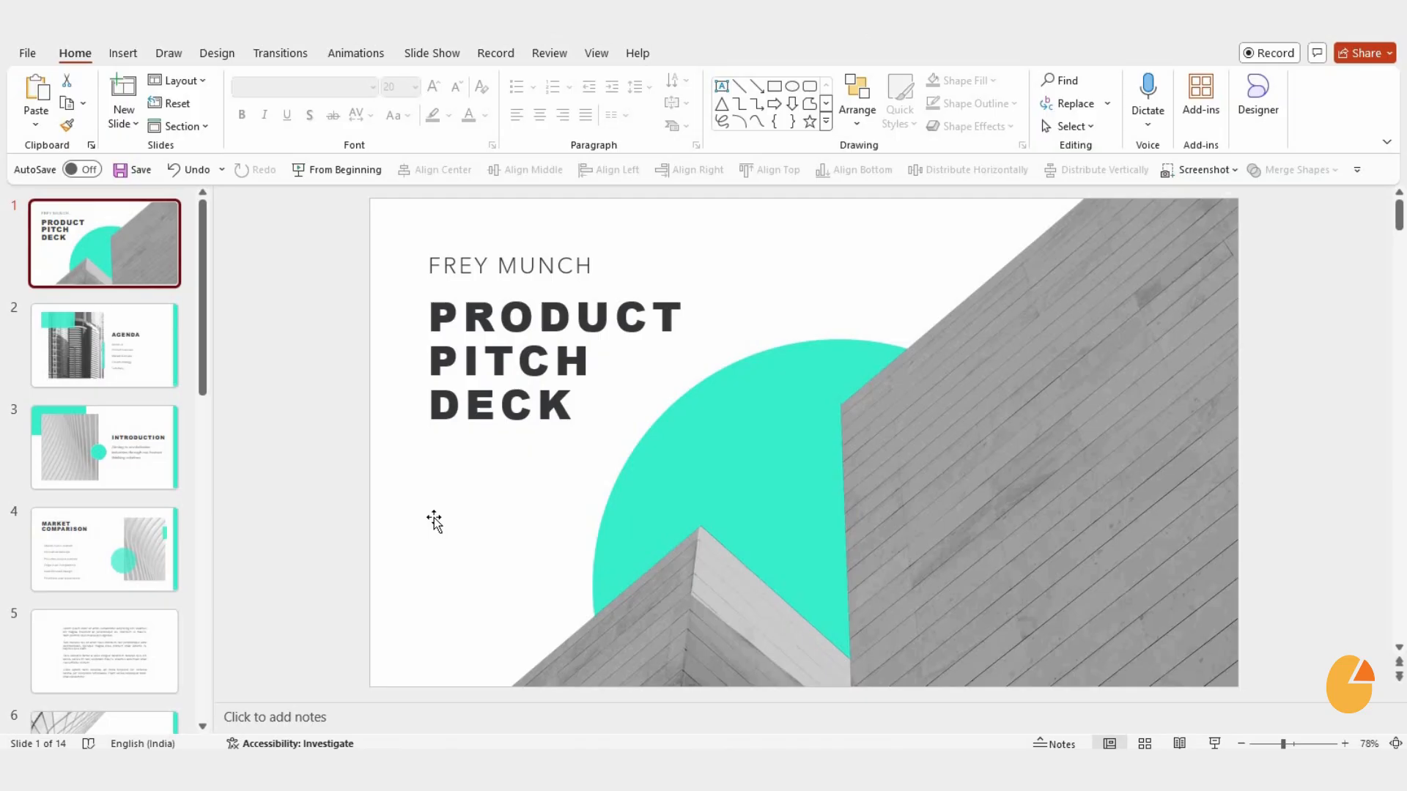
mouse_move(104, 345)
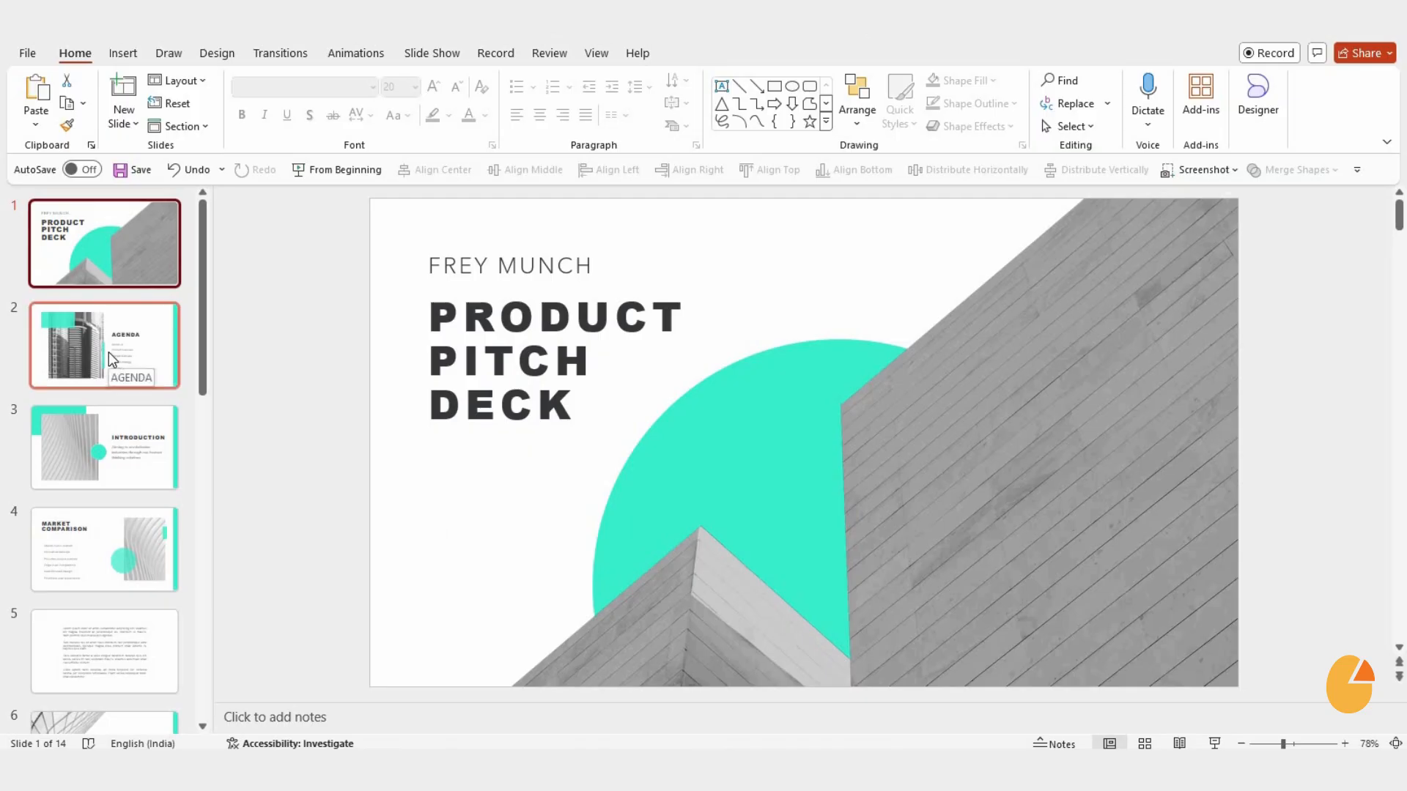
- Bring up slide 4, the Market Comparison slide, in the editing pane
click(104, 550)
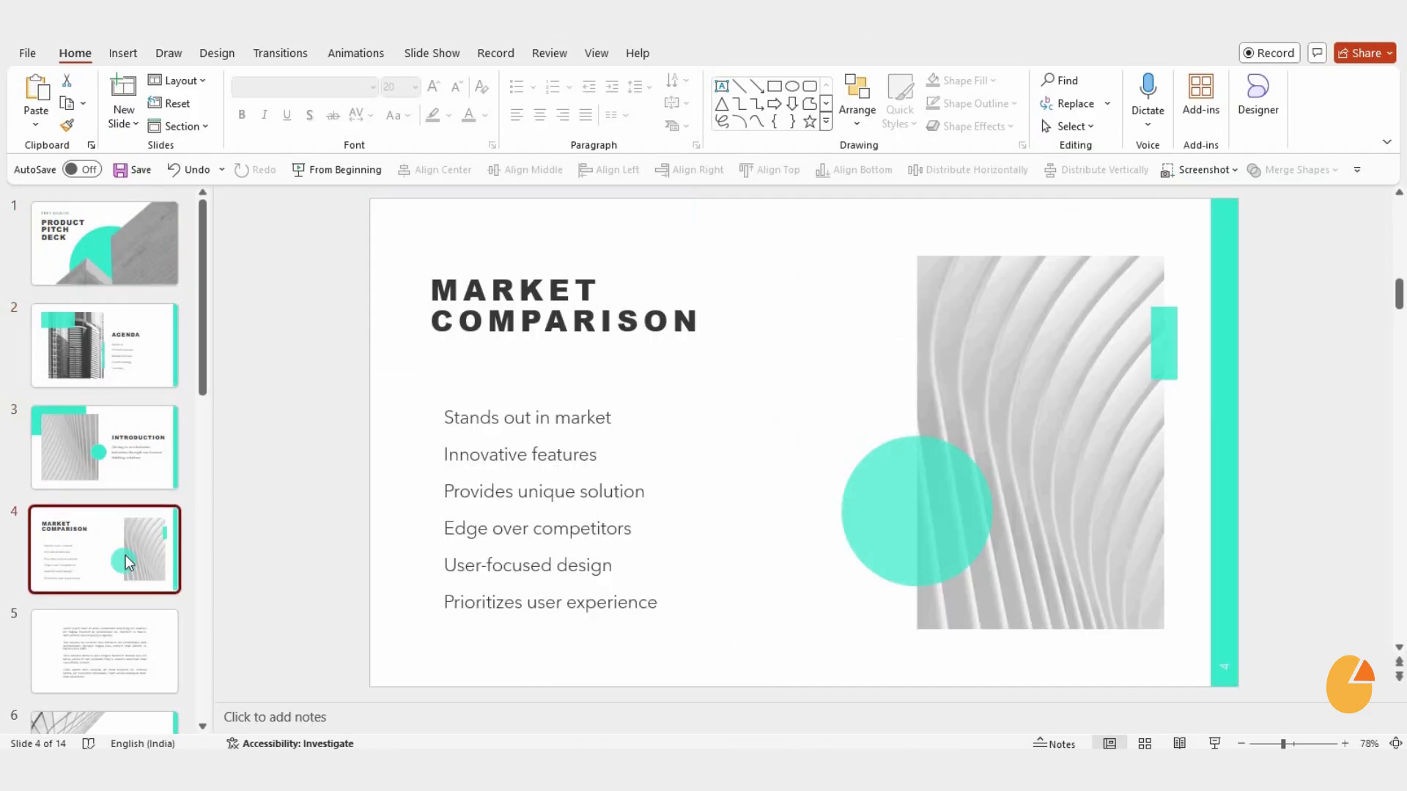
mouse_move(232, 599)
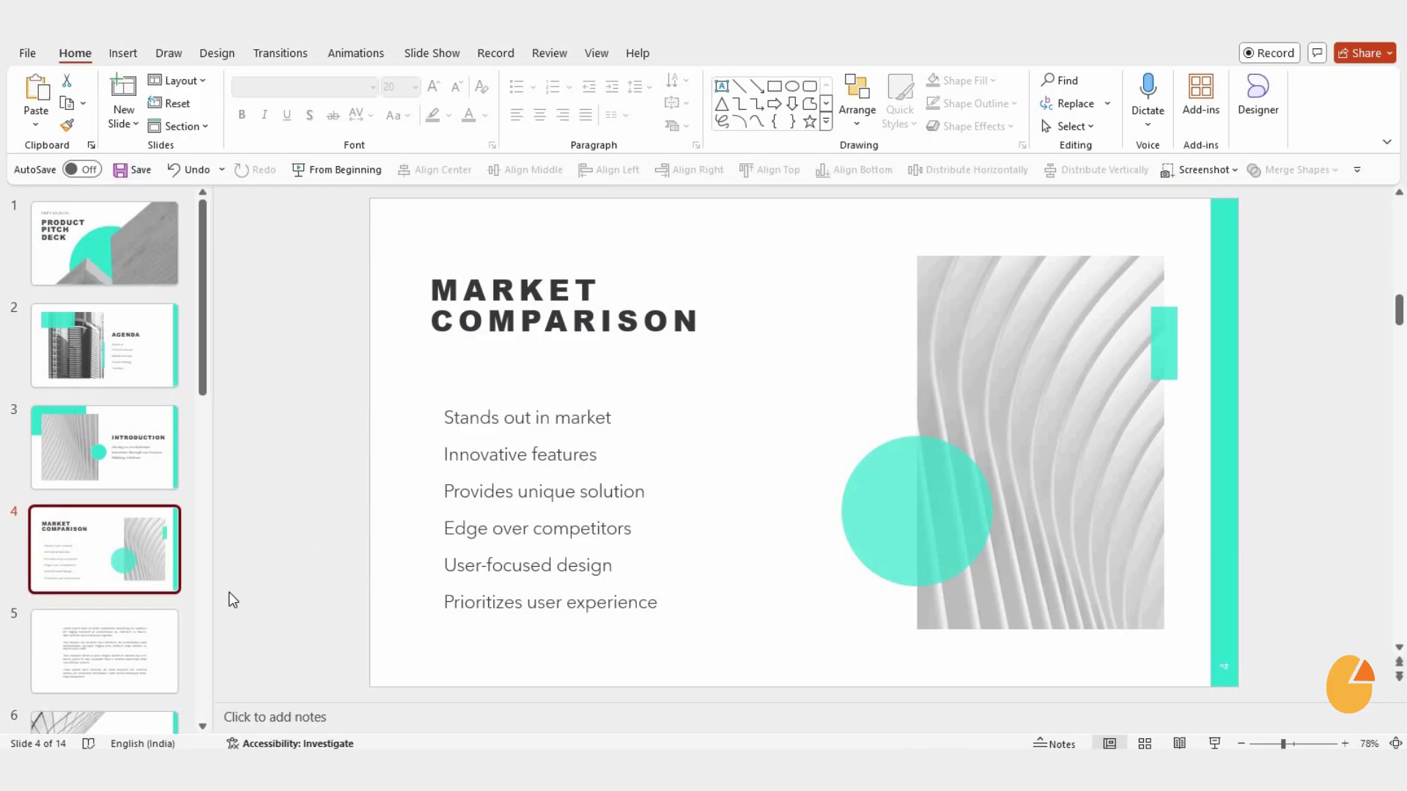
- Insert a Wingdings 2 check mark at the start of the first paragraph on slide 5
click(104, 651)
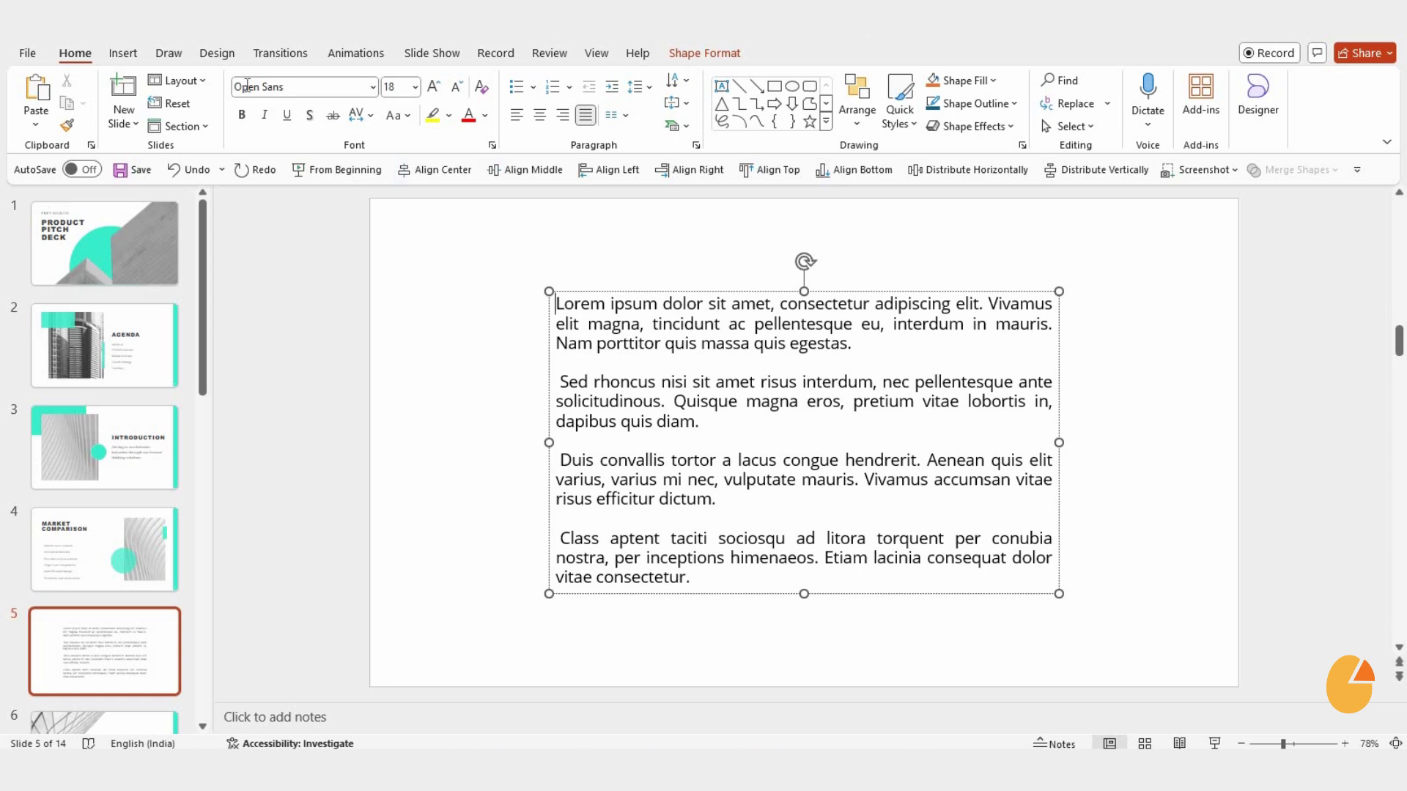
click(121, 53)
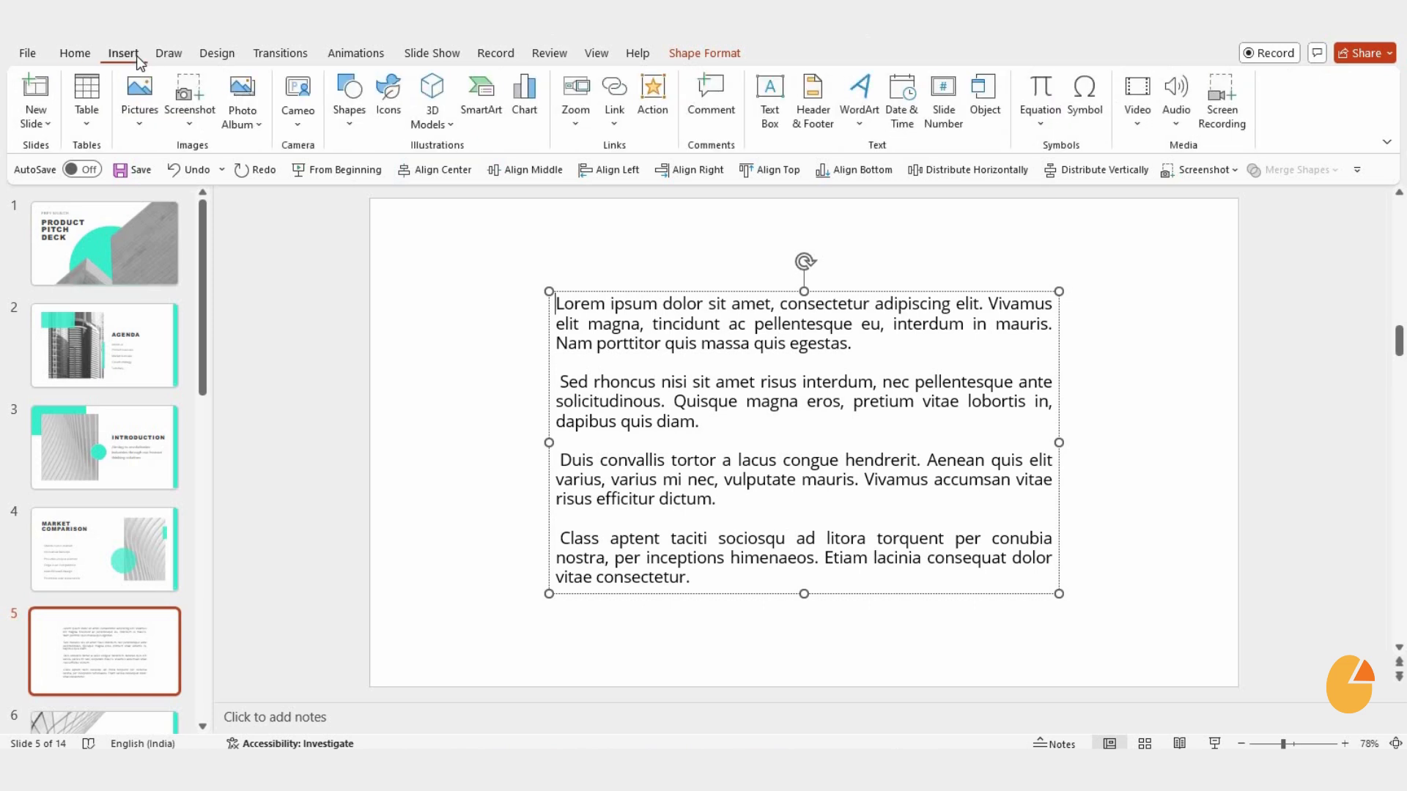
click(1084, 98)
text(wi)
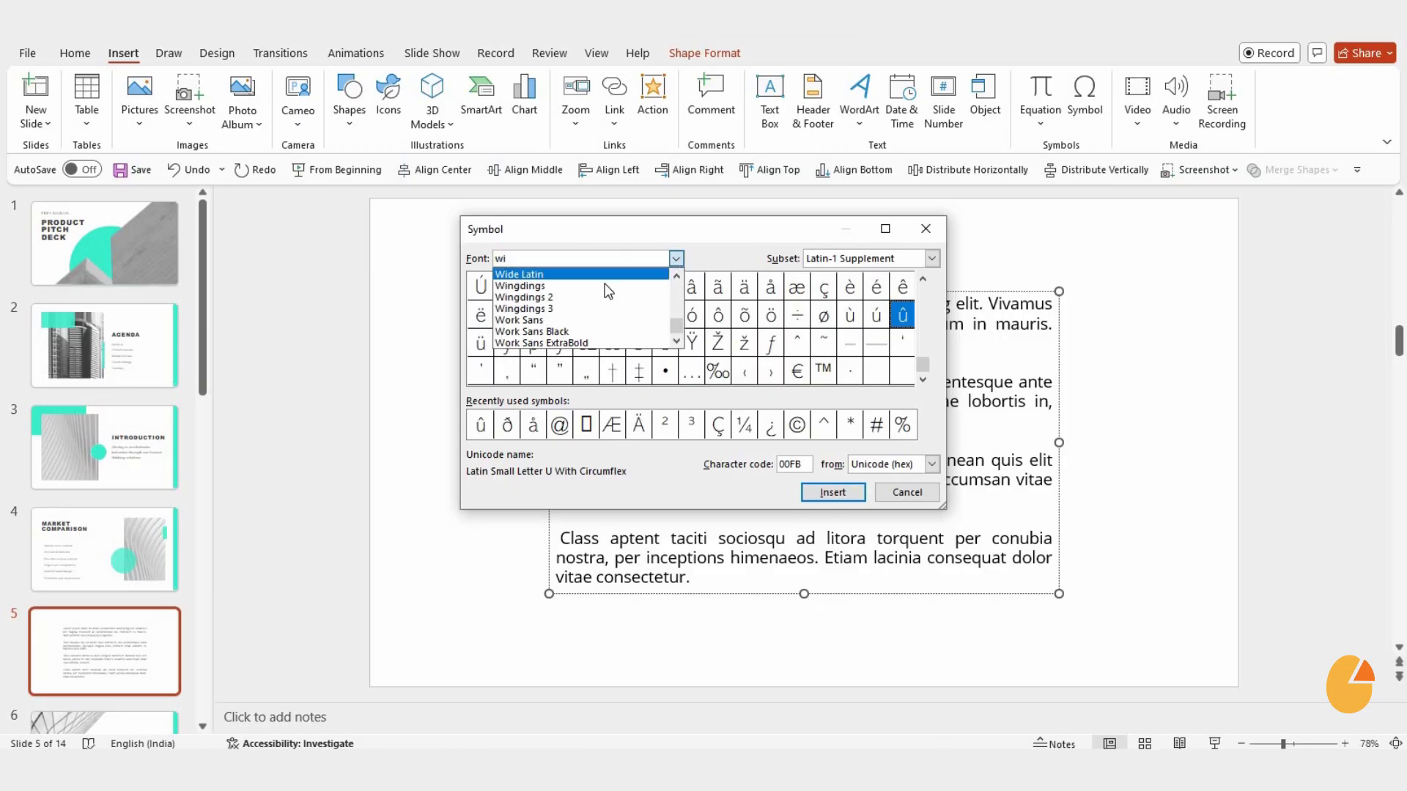
click(523, 298)
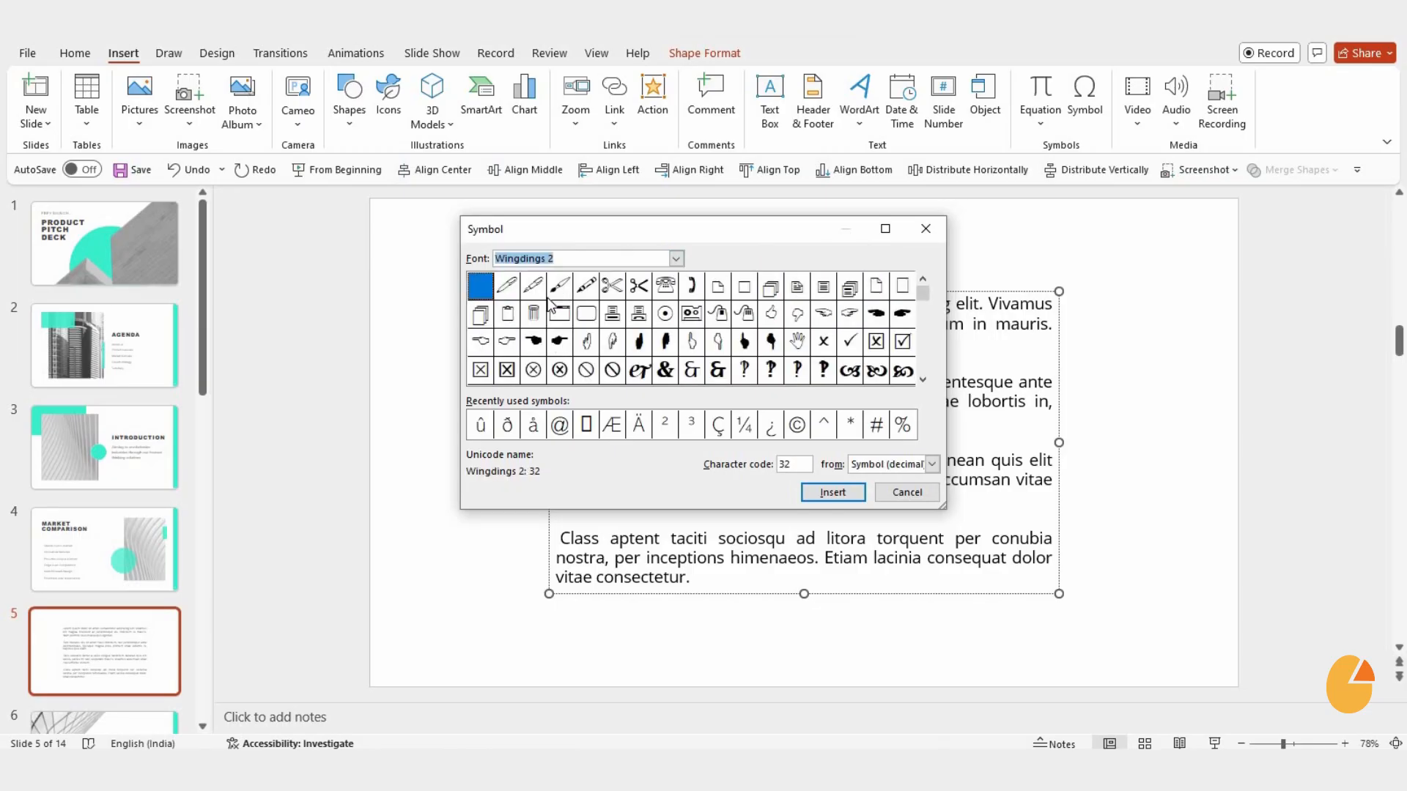
mouse_move(841, 358)
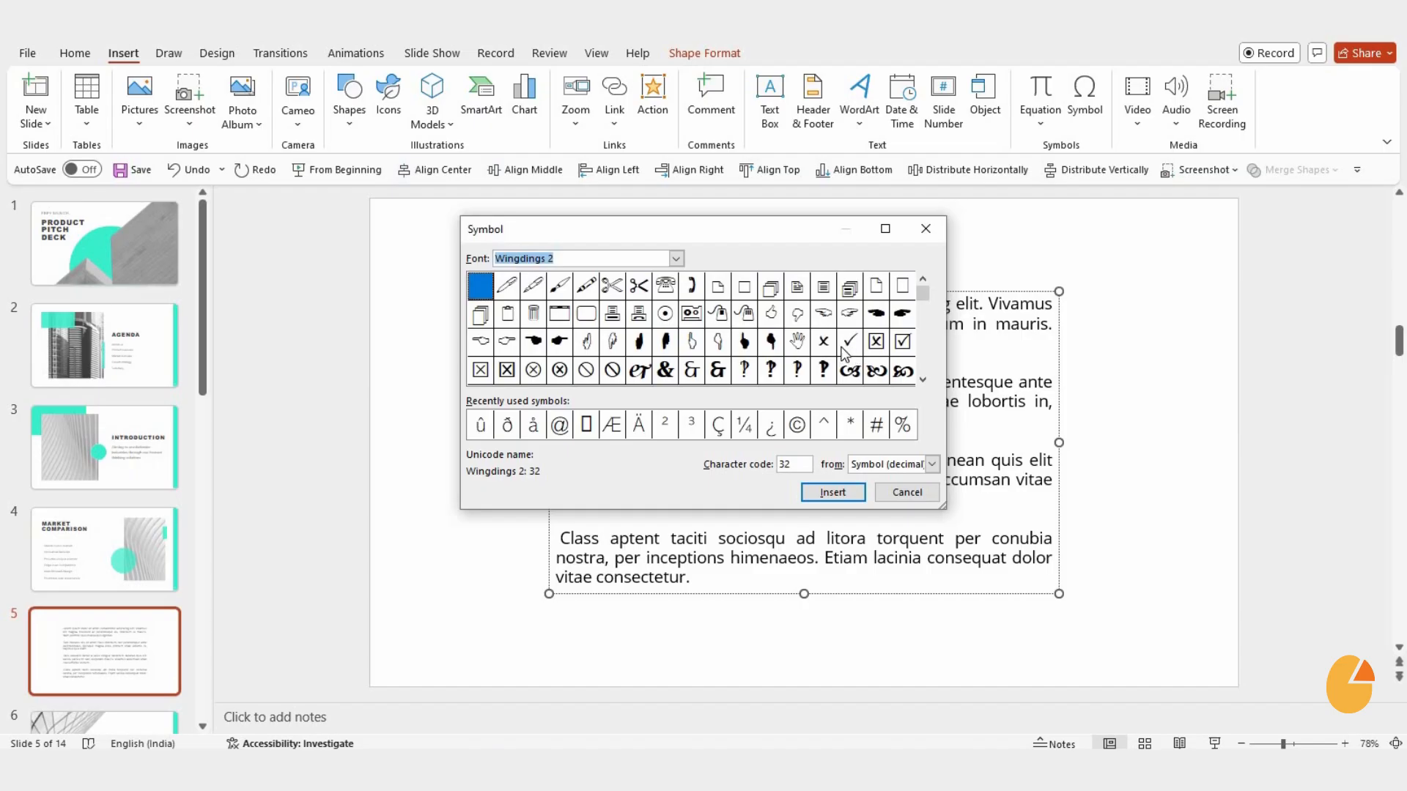
click(849, 342)
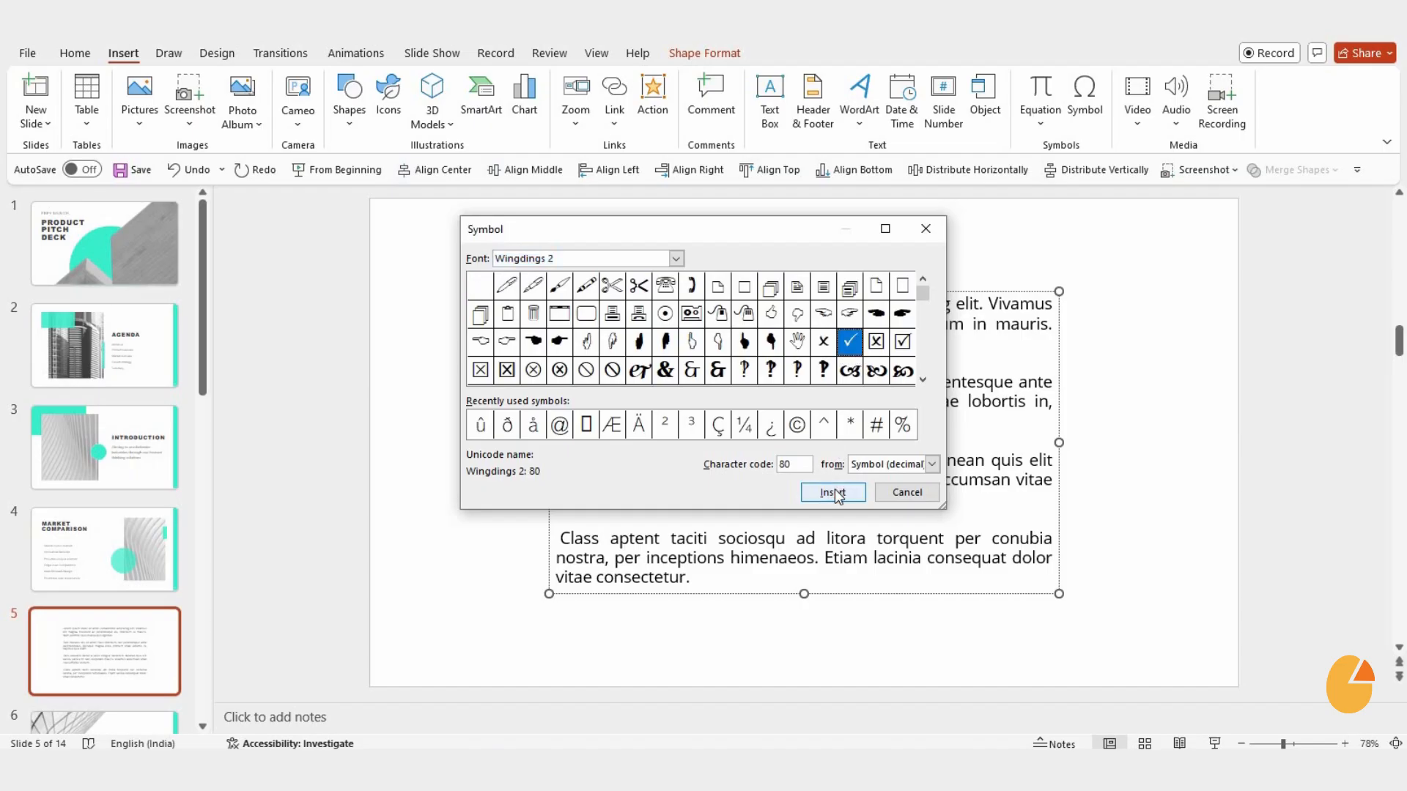
click(832, 492)
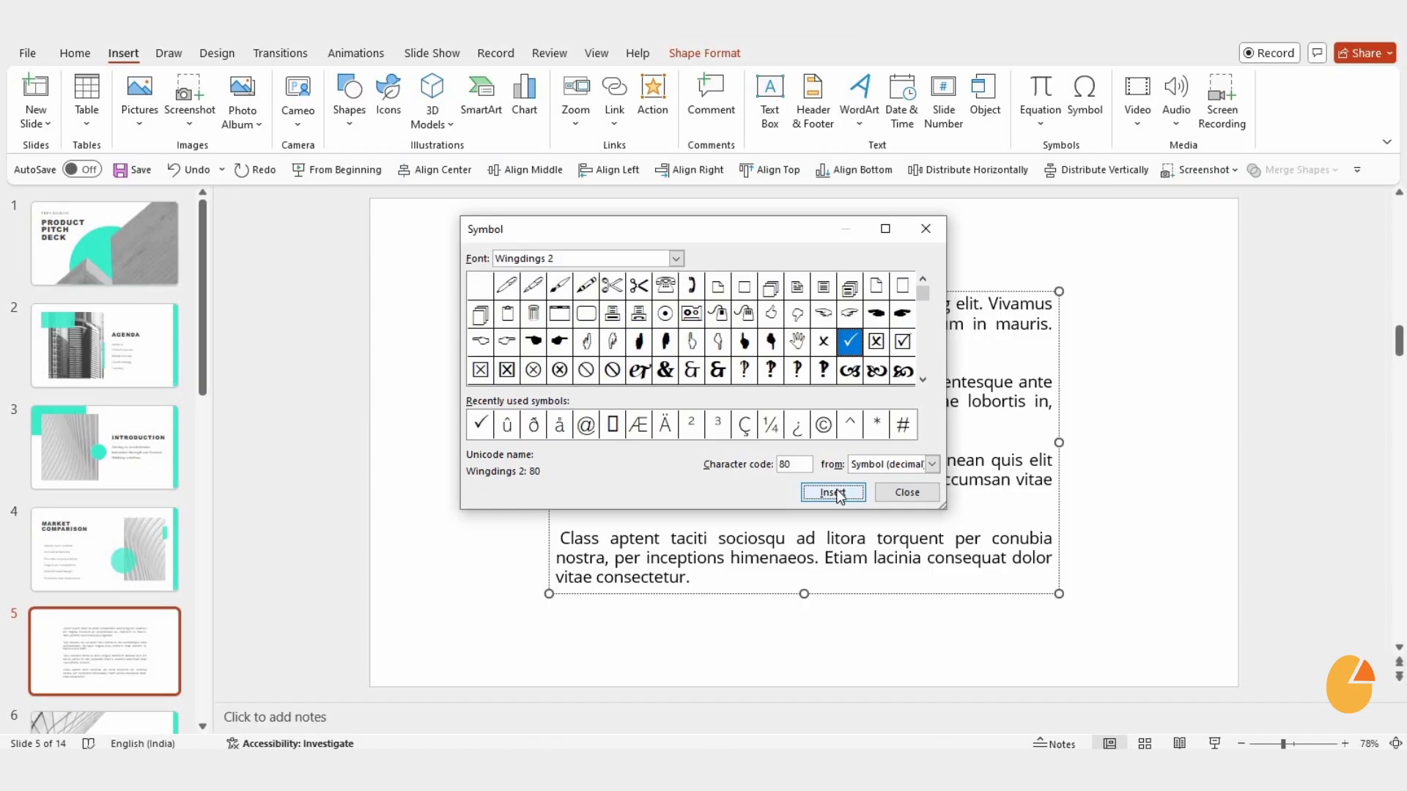
click(832, 492)
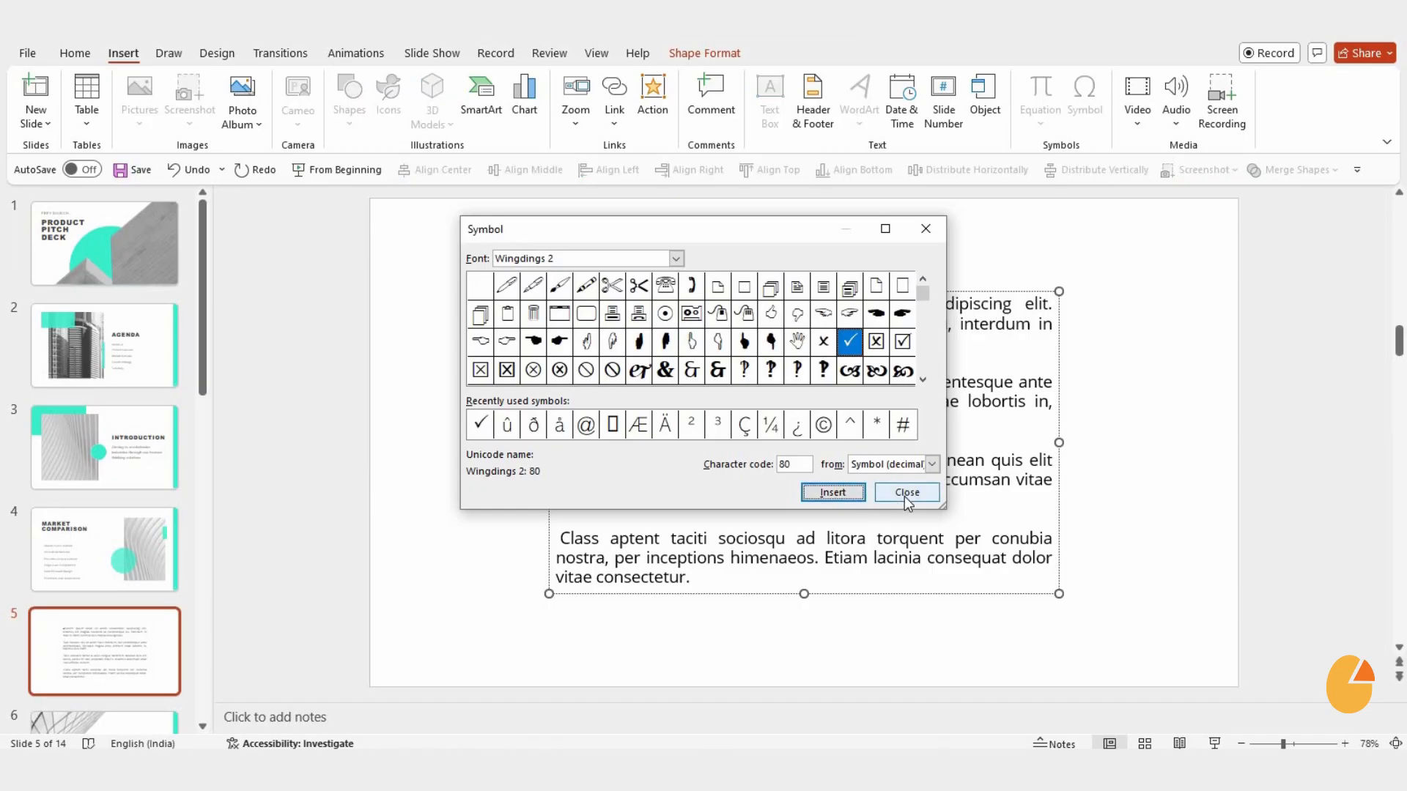
- Copy the check mark before each of the four paragraphs and colour it red
click(906, 492)
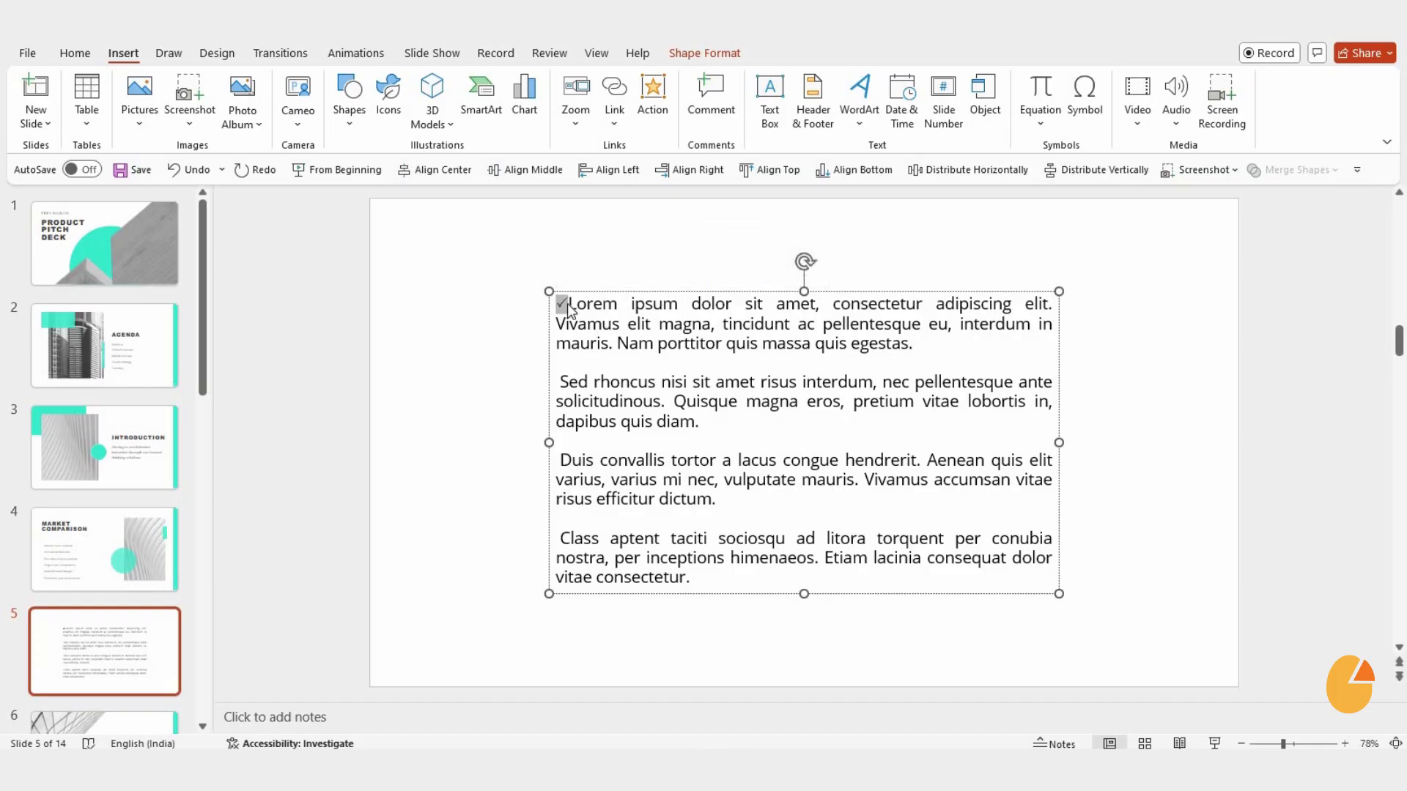
right_click(566, 303)
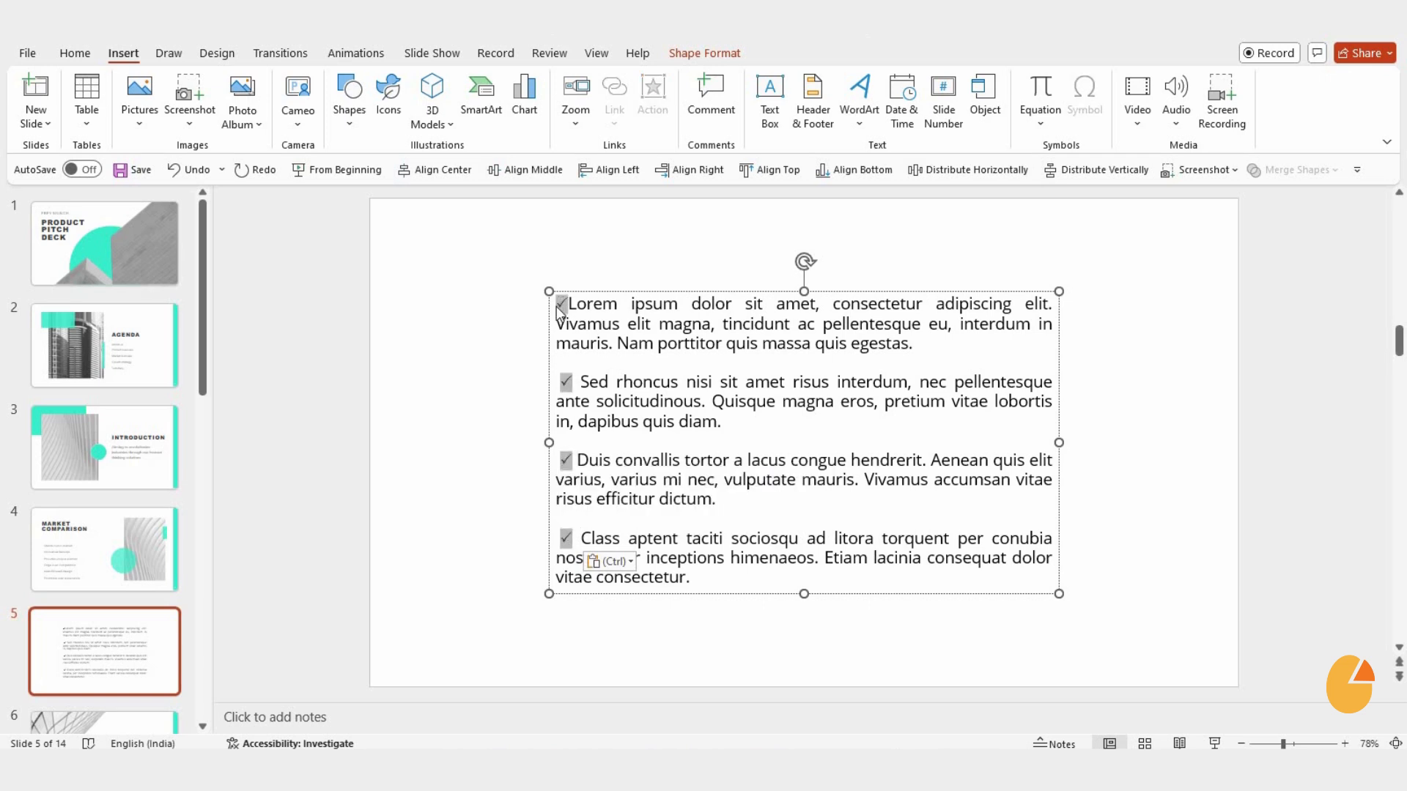
click(75, 53)
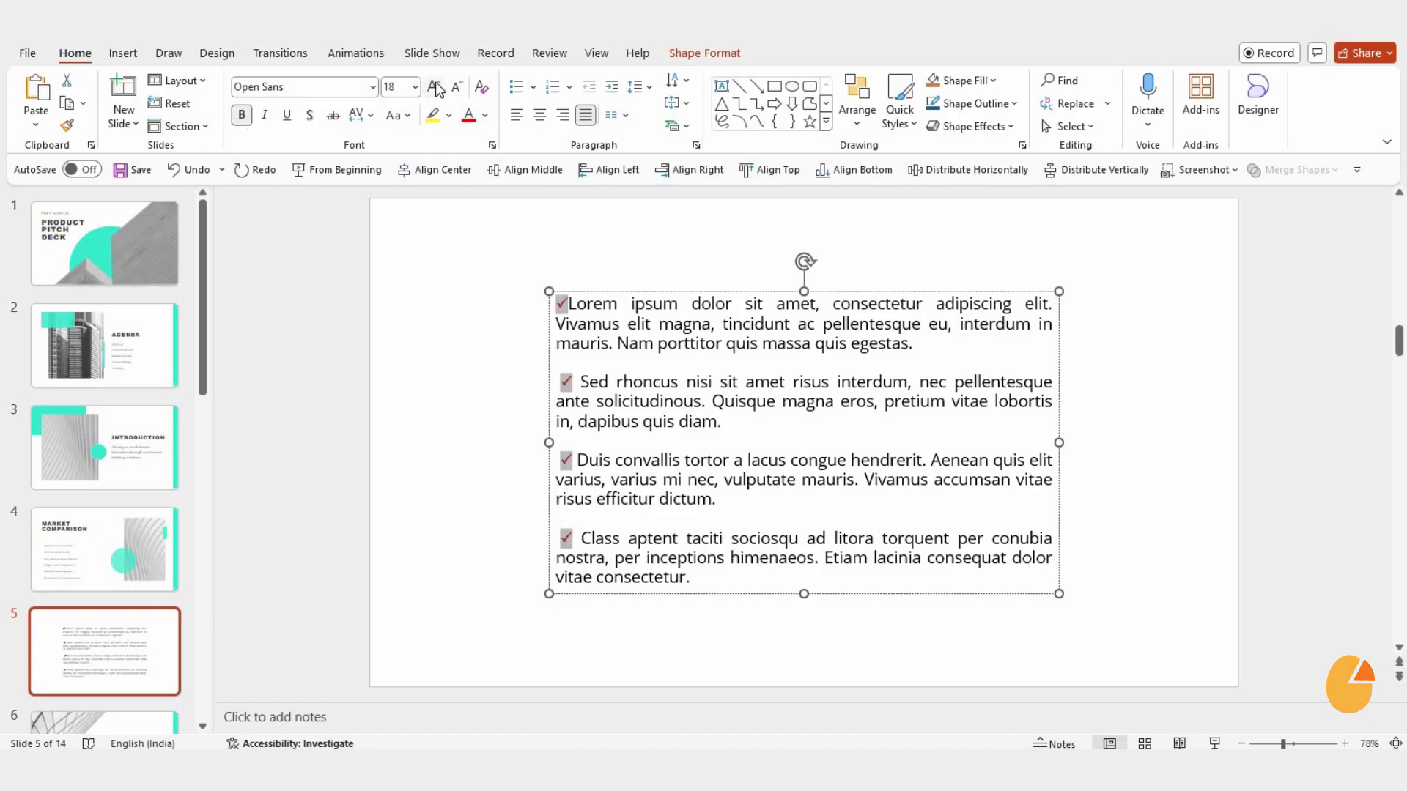
- Increase the font size of the red check marks
click(434, 86)
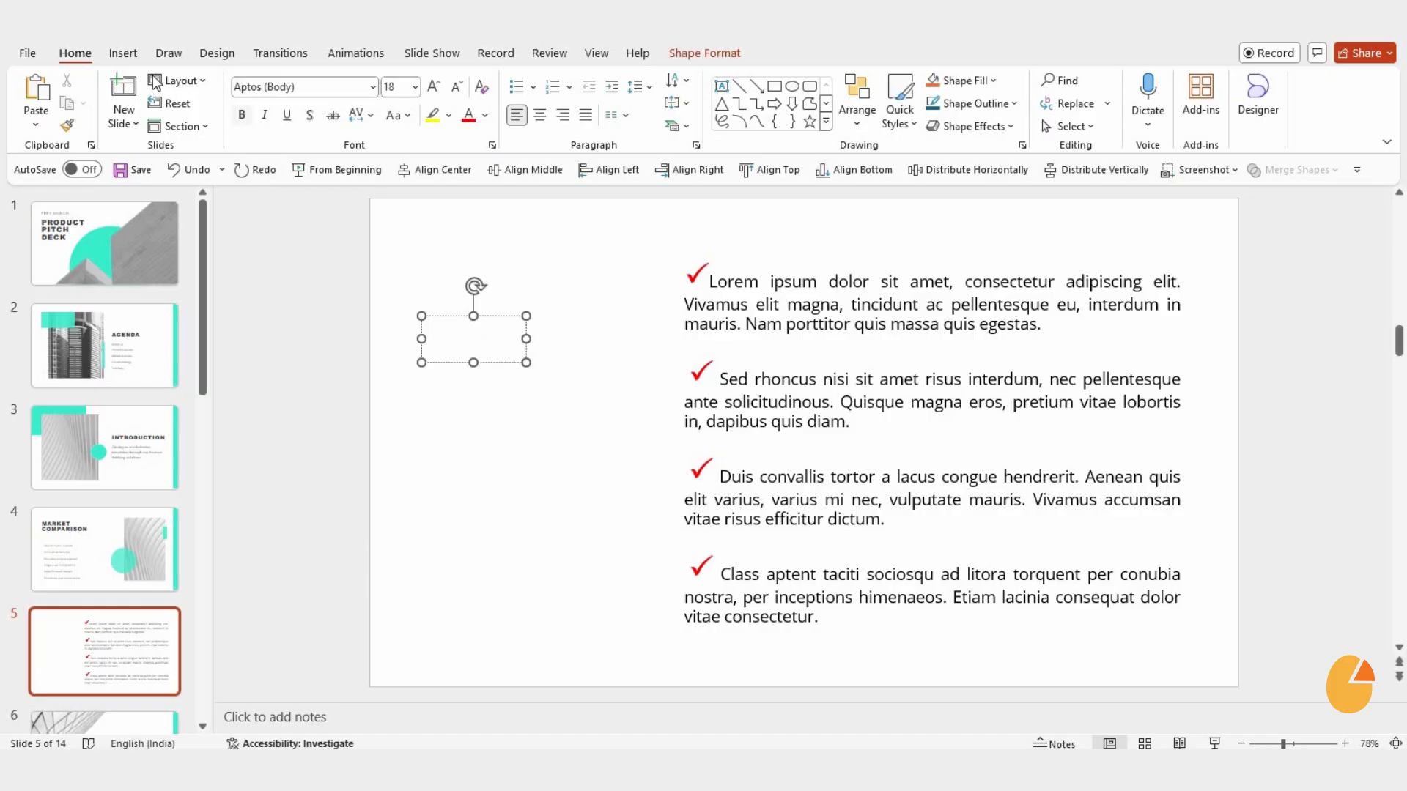
- Insert a Wingdings 2 check mark in the left text box, enlarge it and colour it navy
click(124, 53)
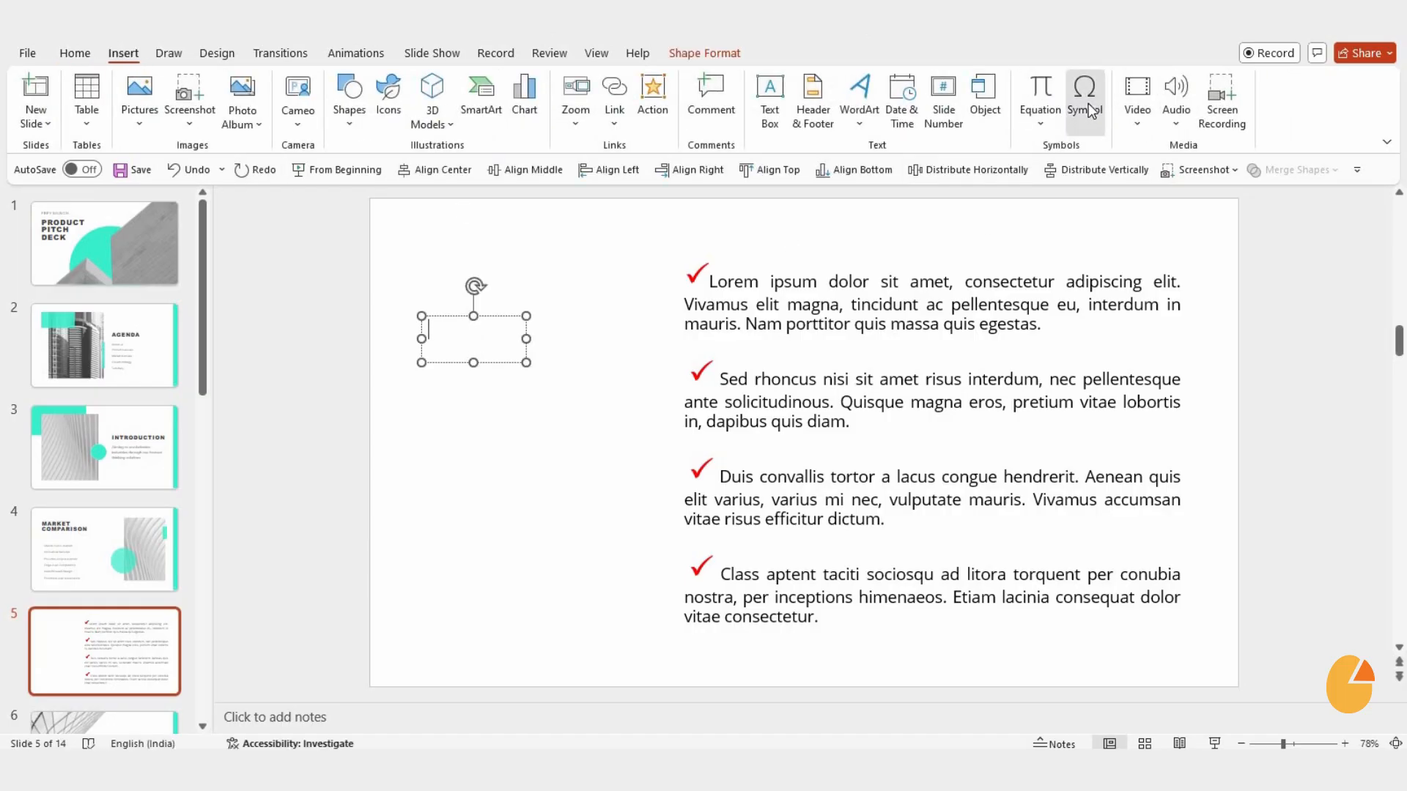
click(1083, 97)
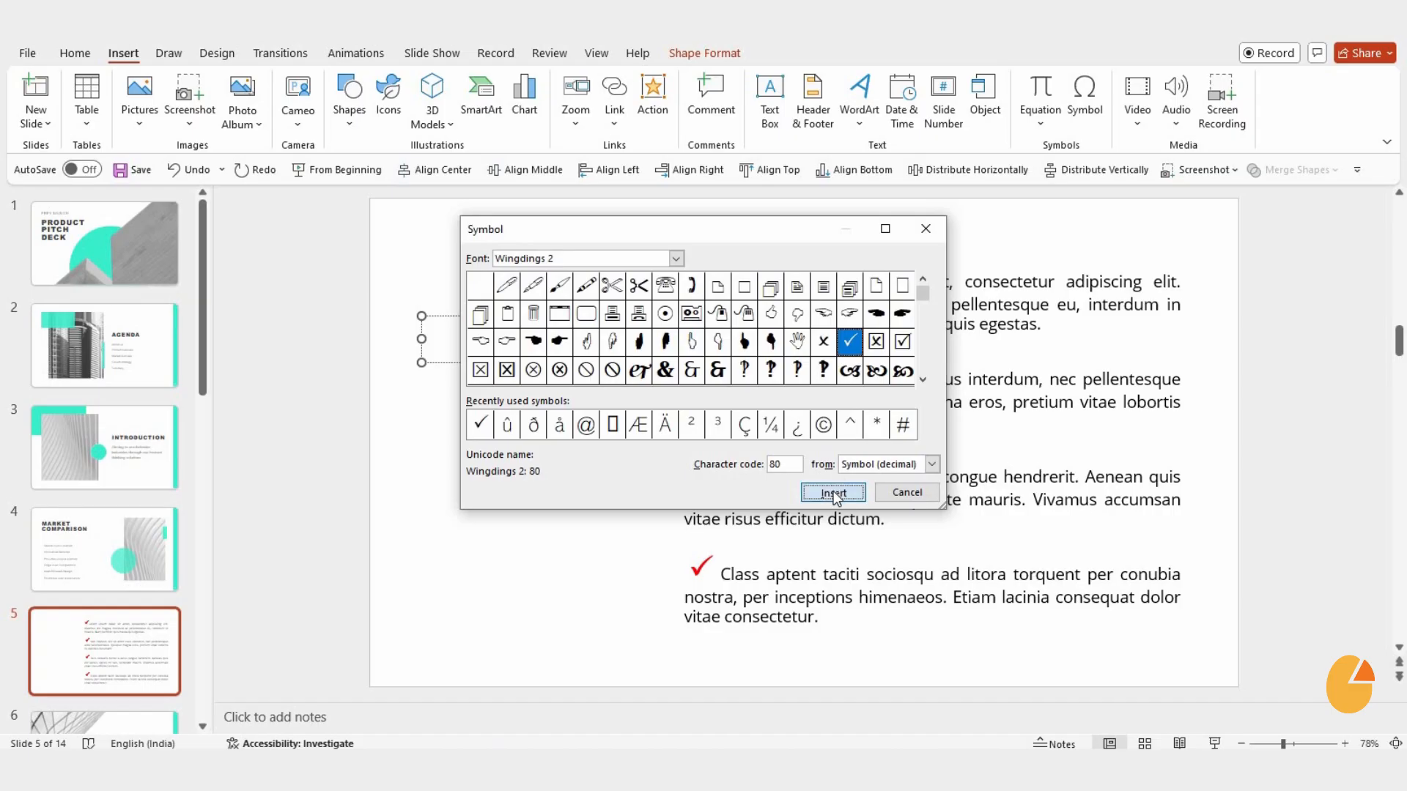
click(829, 492)
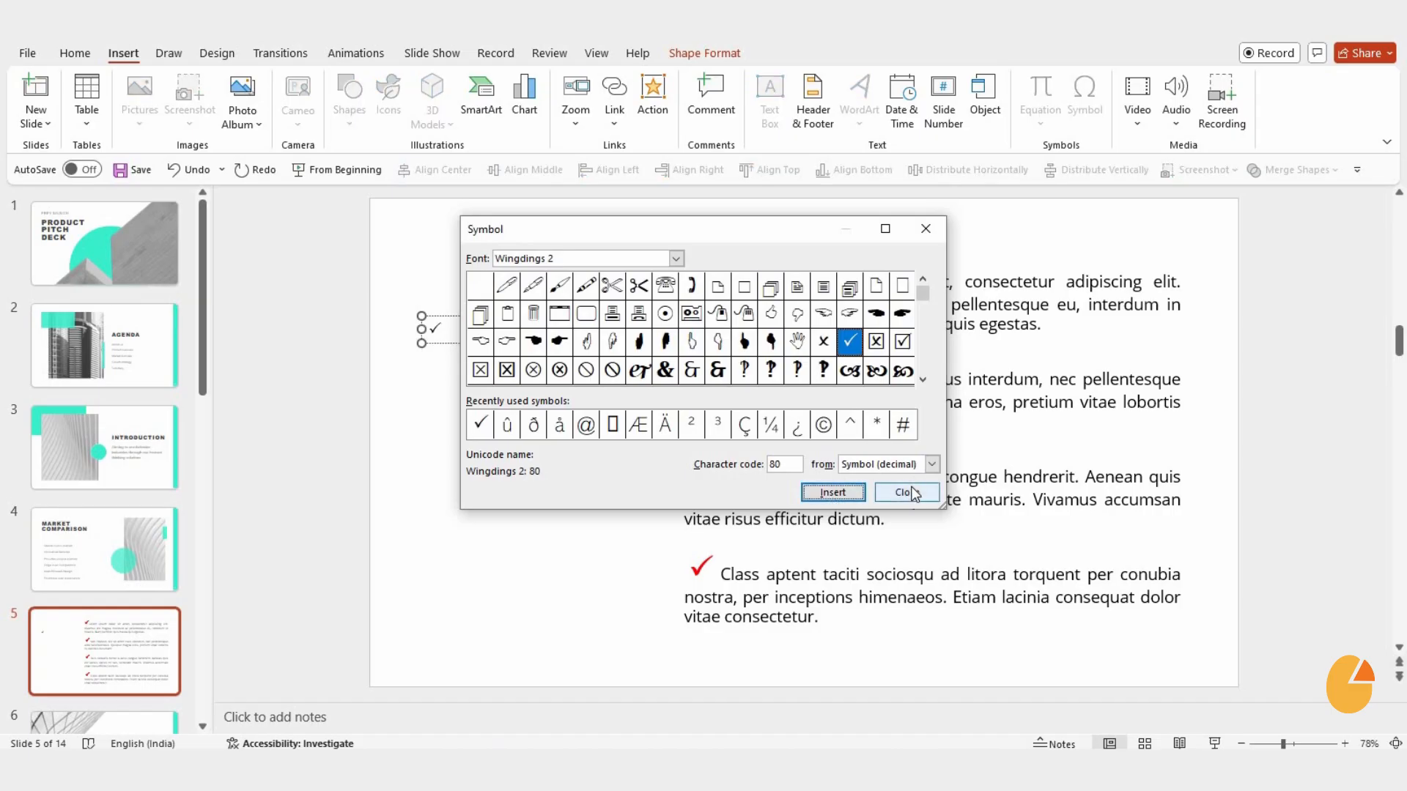
click(905, 492)
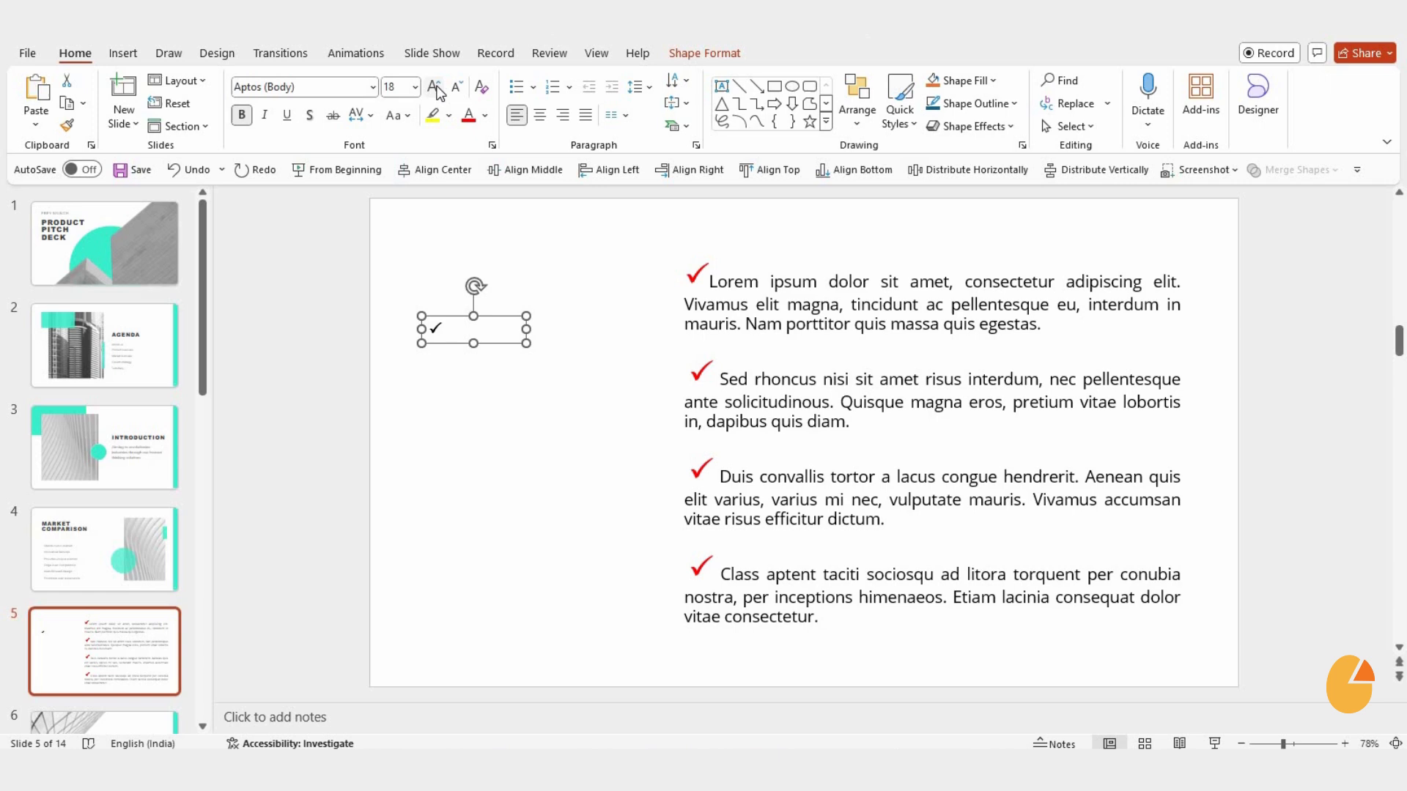
click(434, 86)
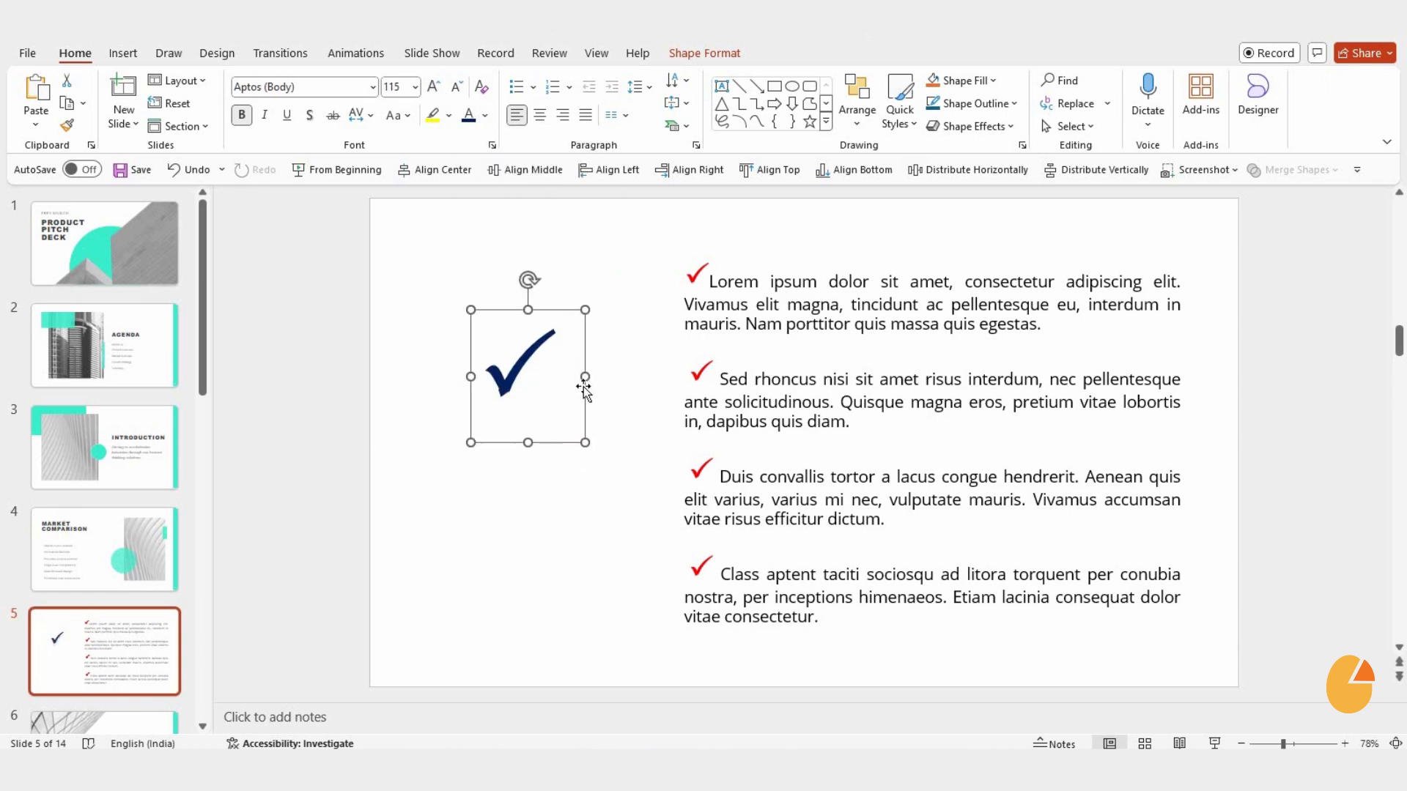
mouse_move(406, 557)
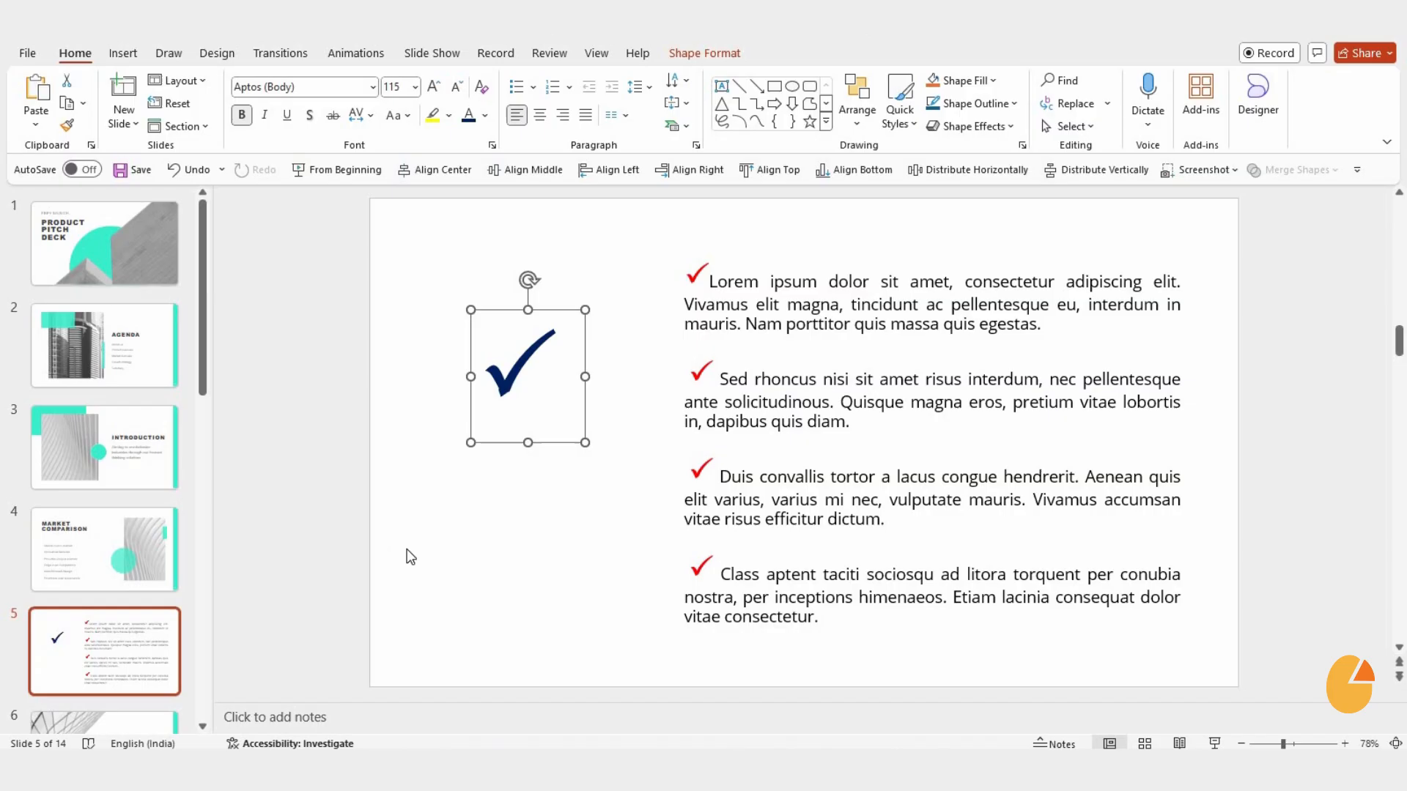
click(104, 548)
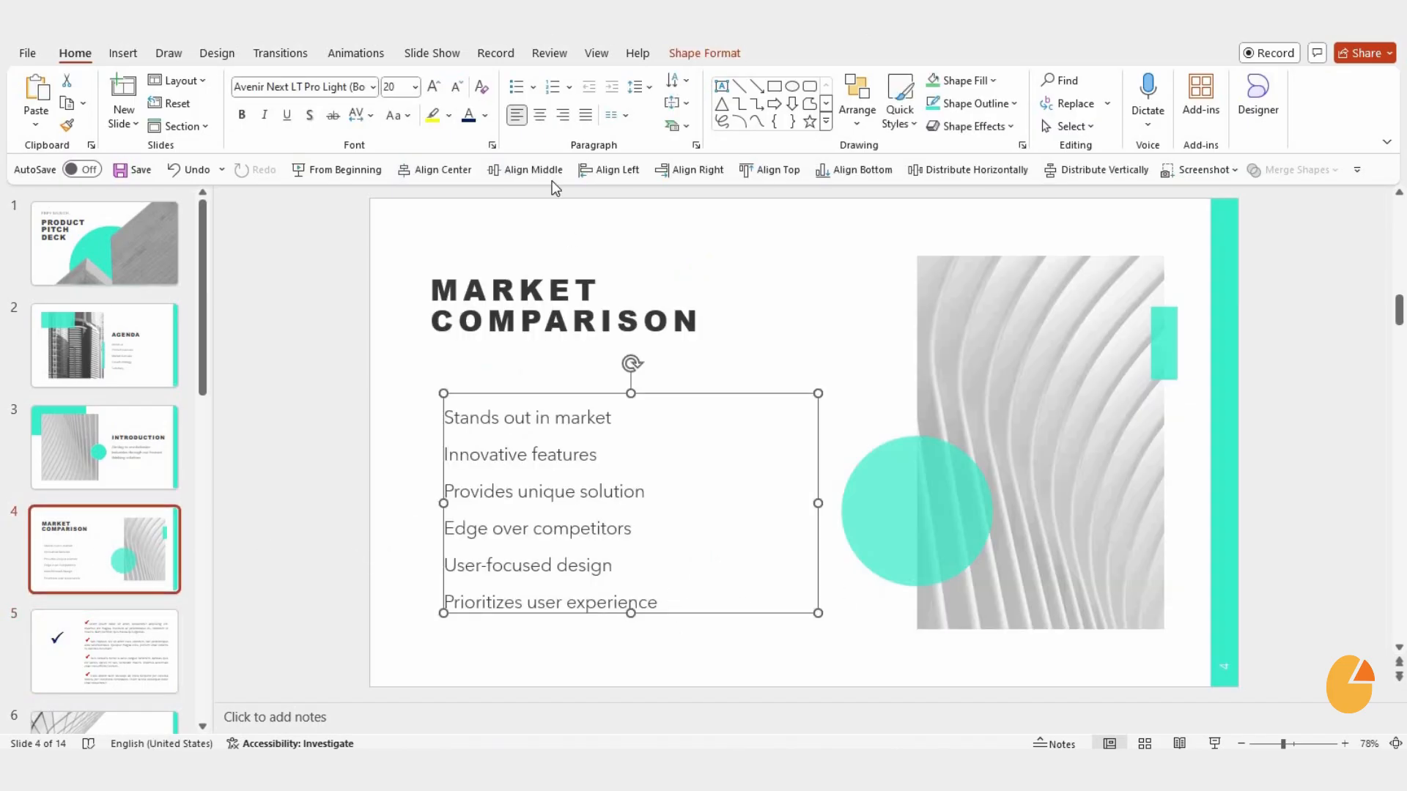
- Apply Checkmark Bullets to the six-item Market Comparison list on slide 4
click(517, 86)
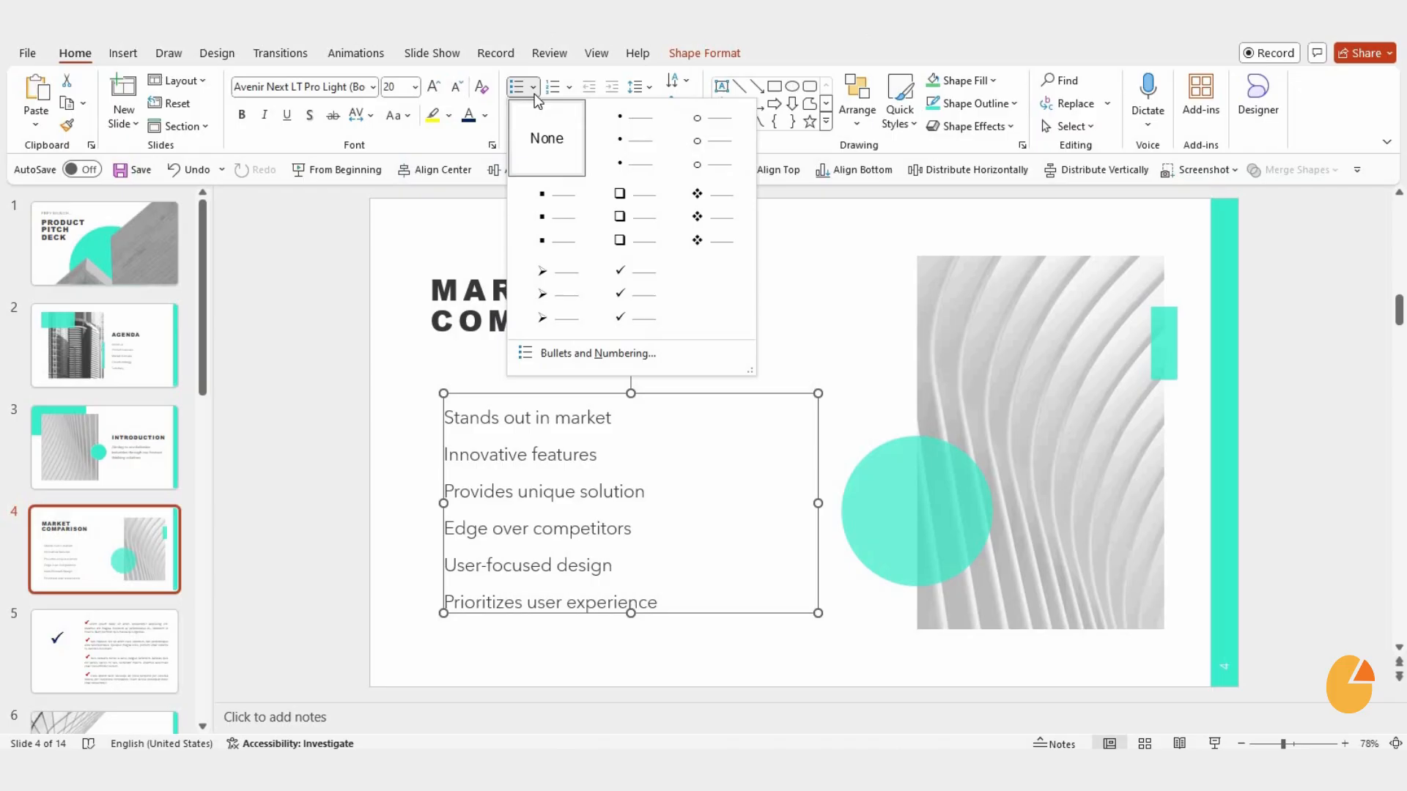
click(618, 293)
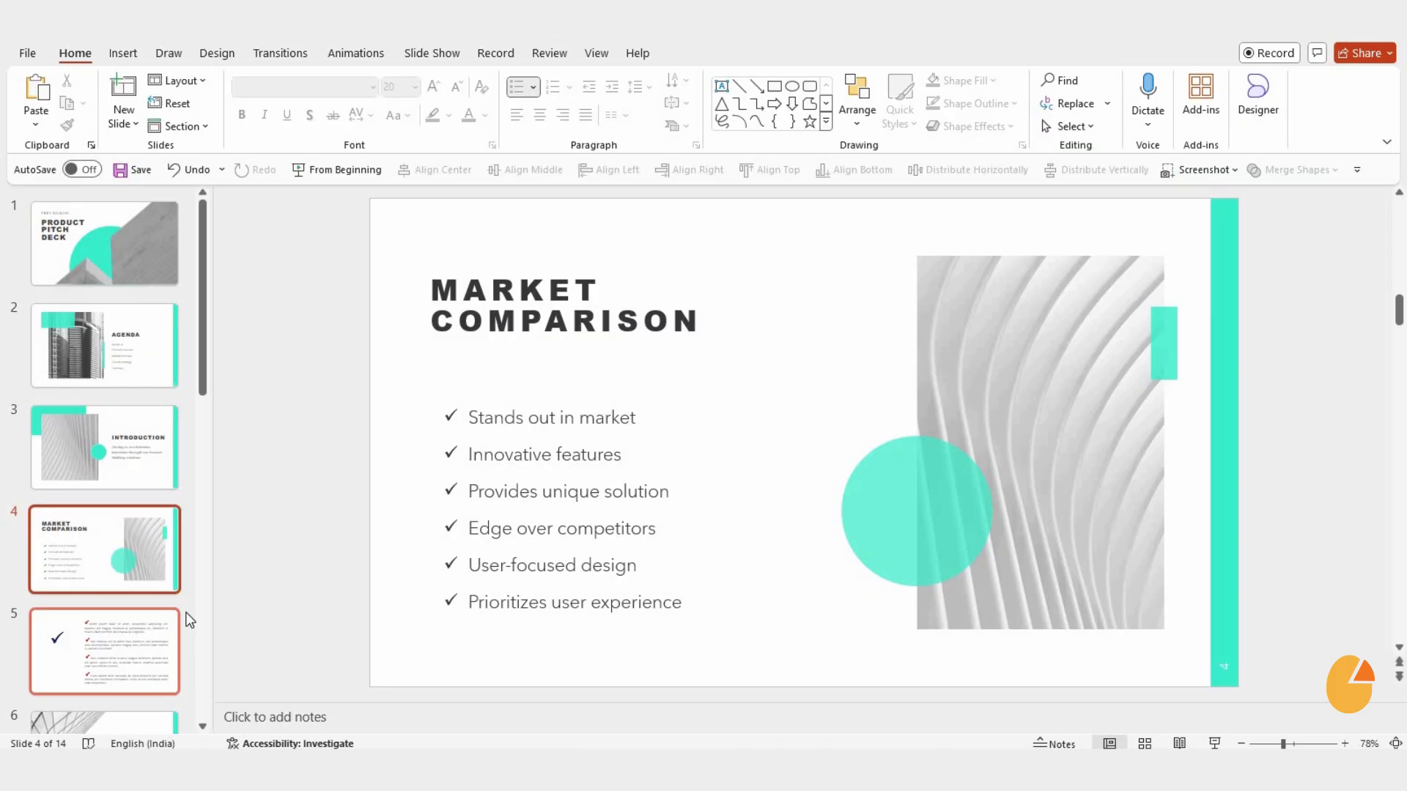
- Show slide 5 again with the large navy check mark deselected
click(104, 651)
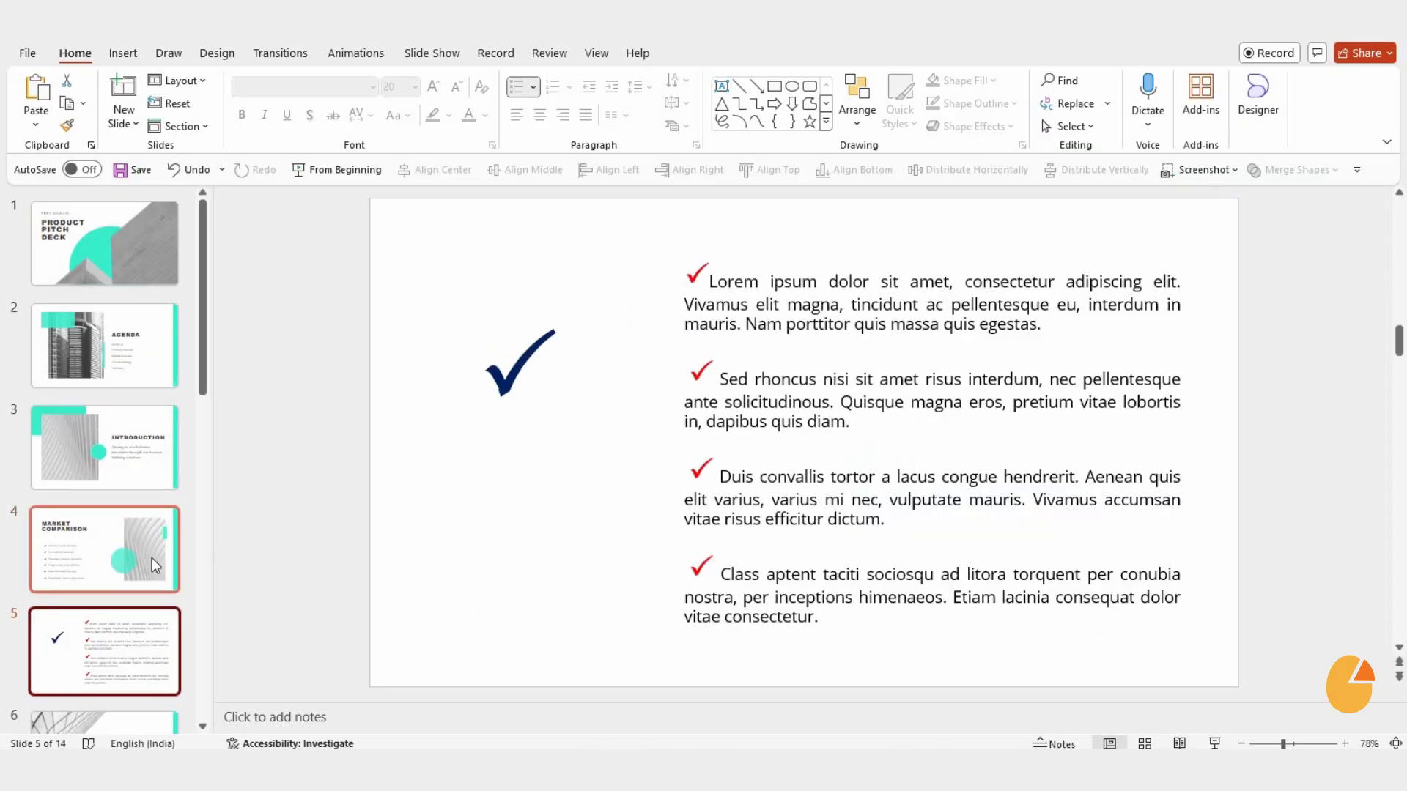
click(499, 563)
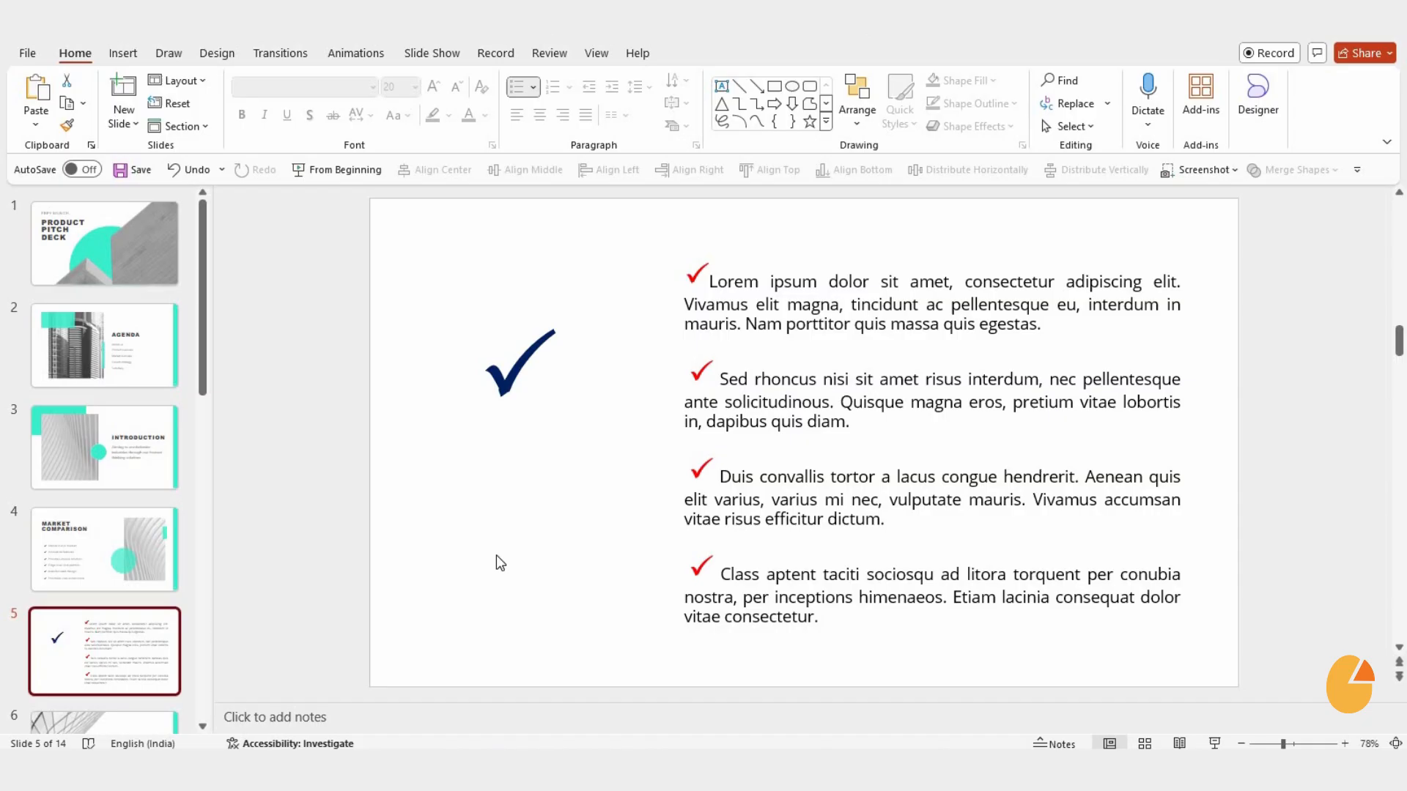
mouse_move(637, 512)
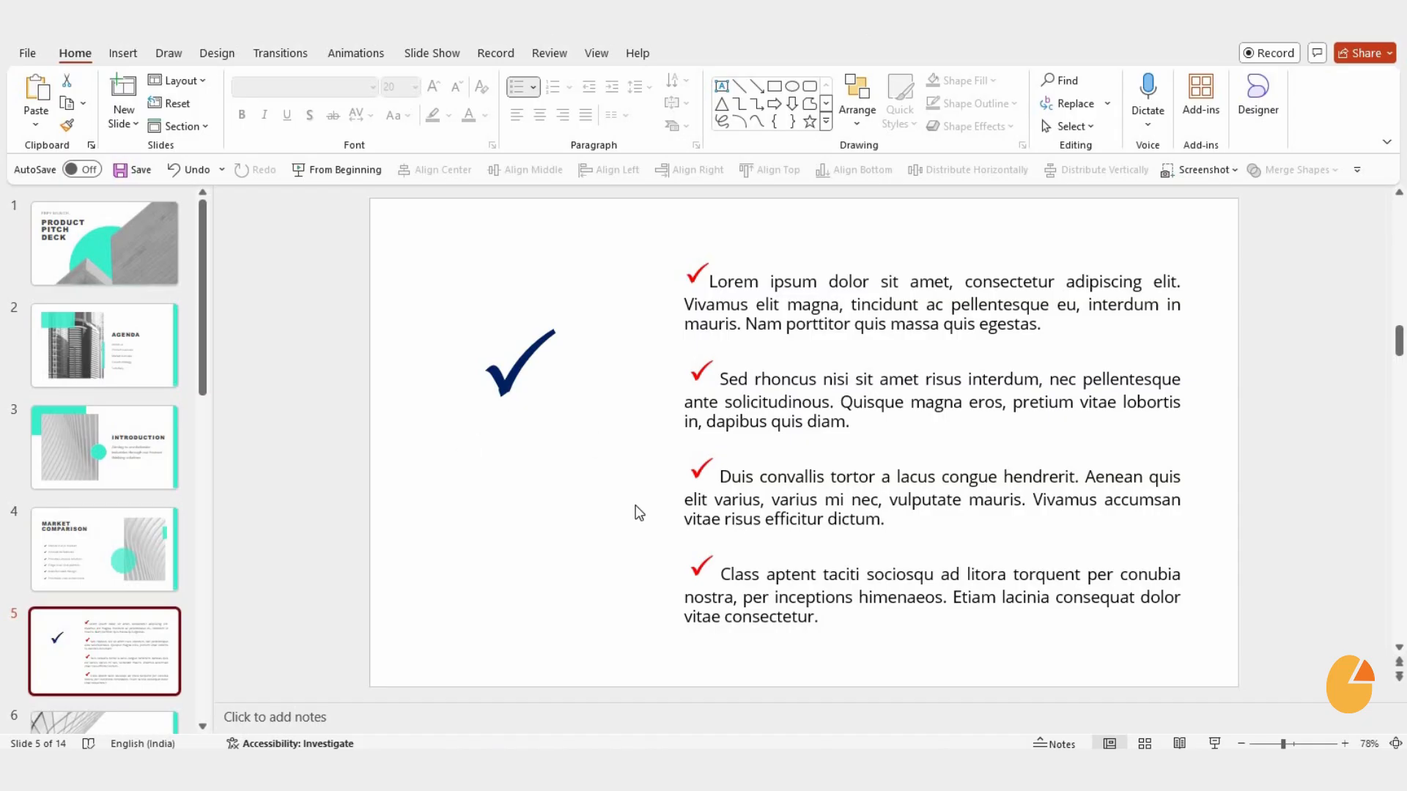